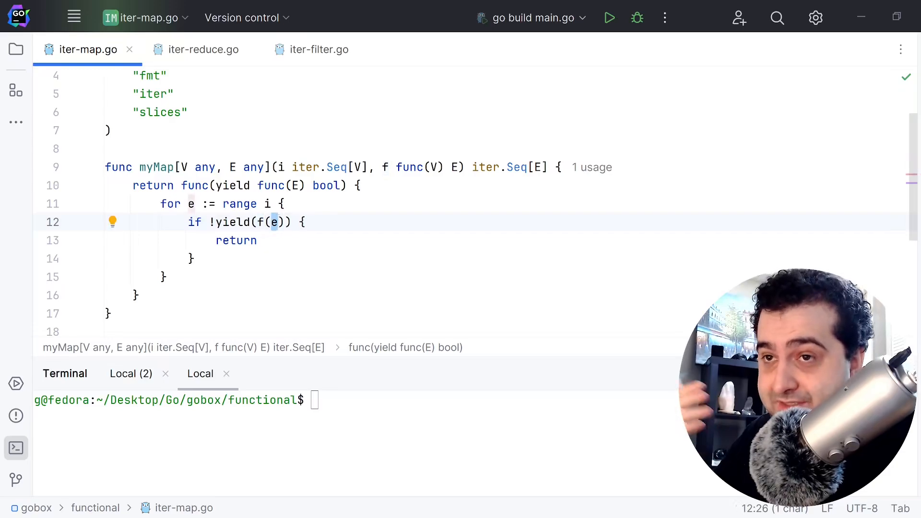
Scroll iter-map.go down to the main that squares a slice and prints the result
scroll(down, 3)
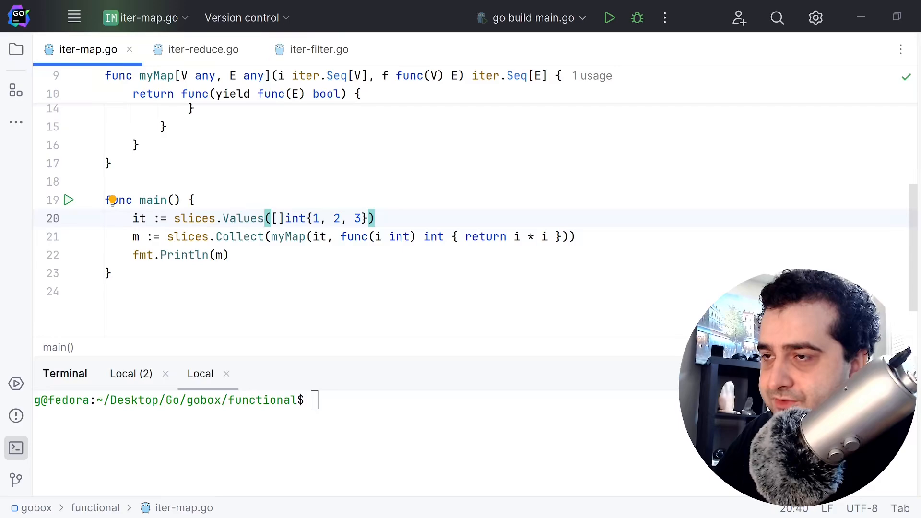
click(378, 237)
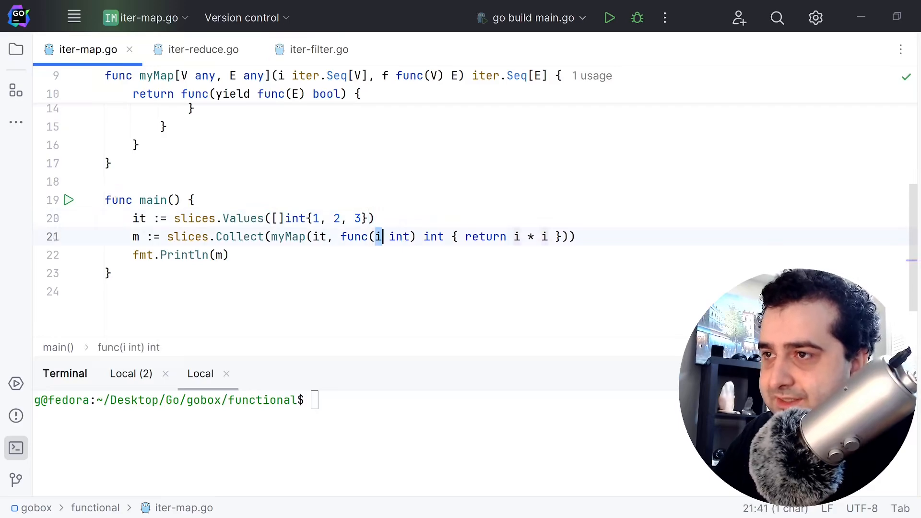
double_click(529, 236)
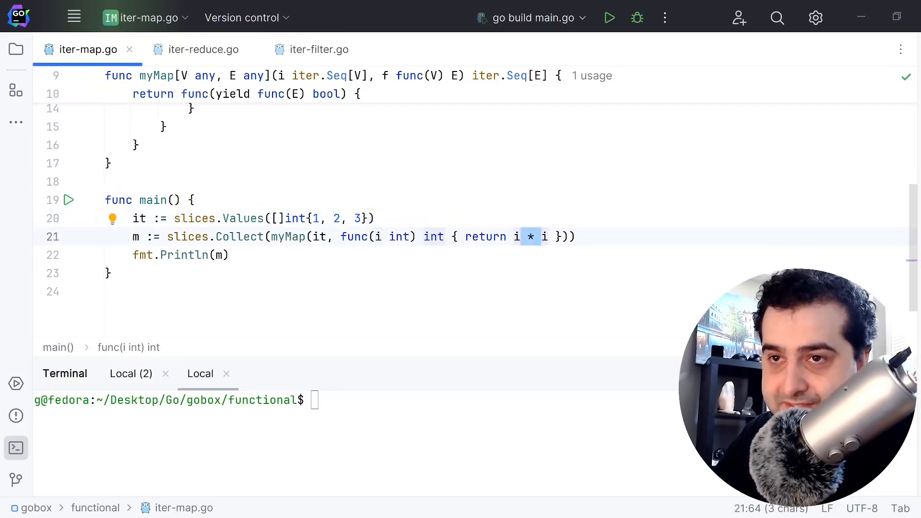
double_click(238, 236)
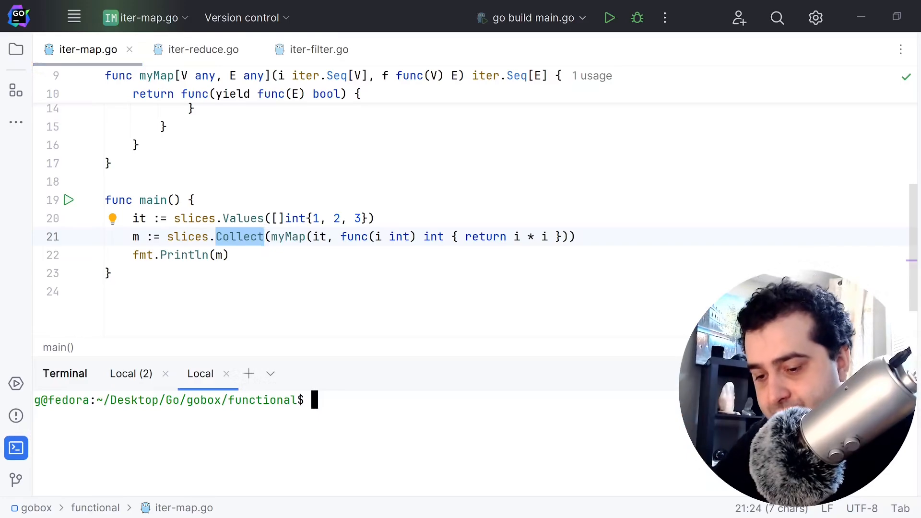
Run 'go run iter-map.go' in the terminal to print [1 4 9], then switch to iter-reduce.go
text(go run)
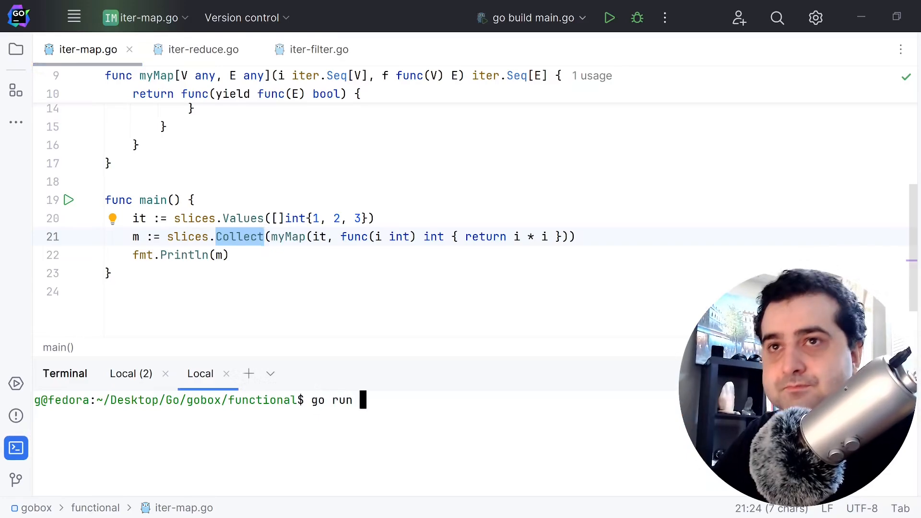
text(iter-map.go)
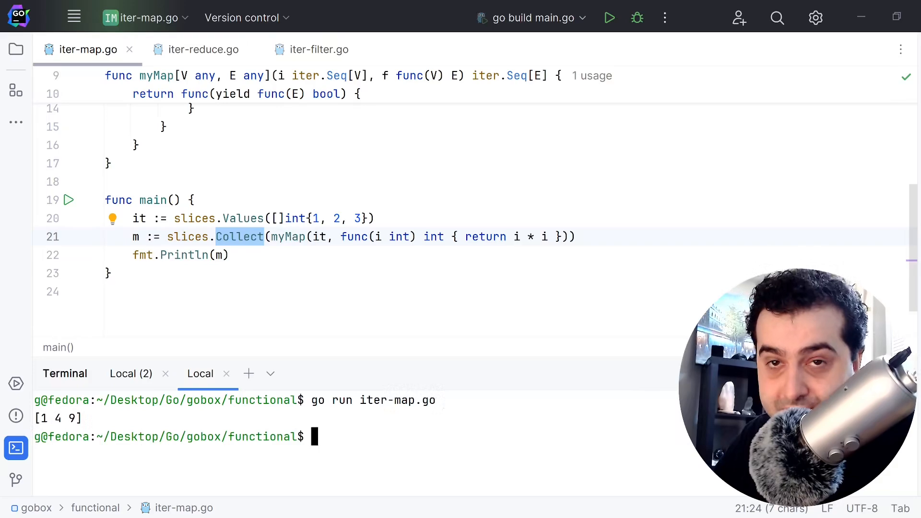
click(203, 48)
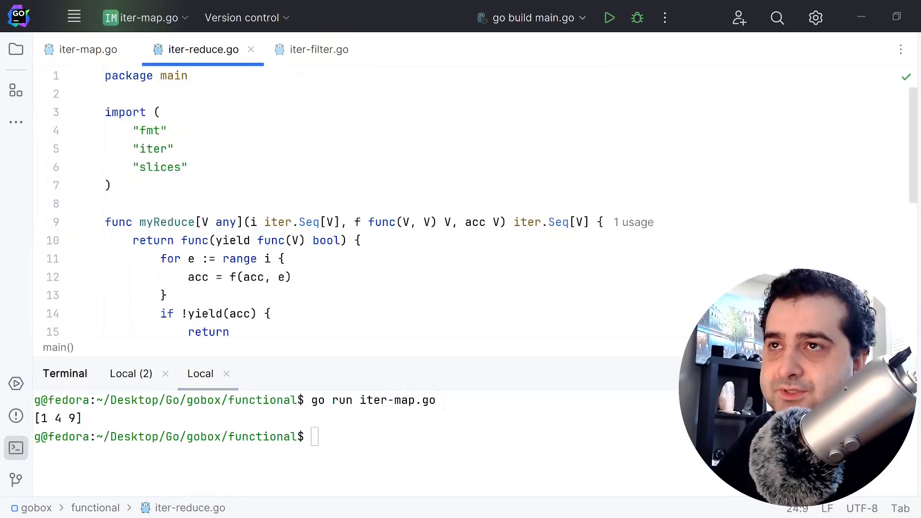
Switch to iter-filter.go showing its generic myFilter function
click(320, 49)
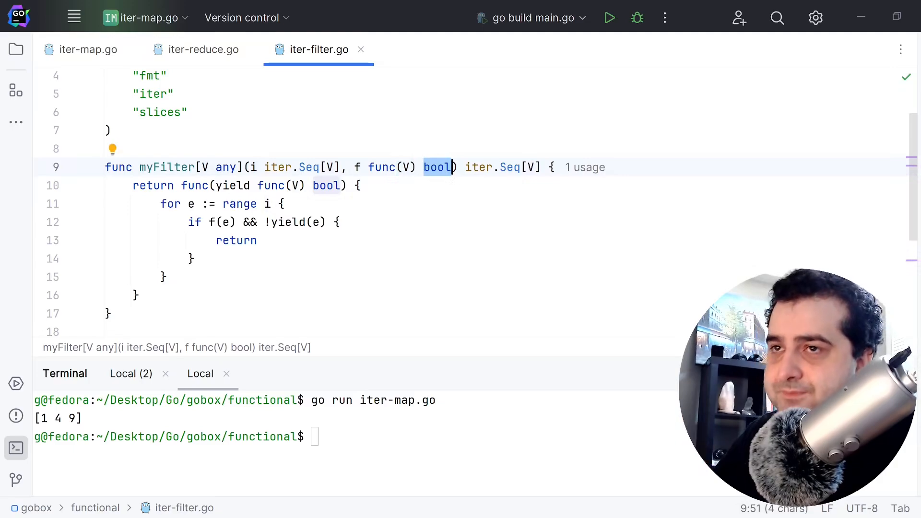
Highlight myFilter's bool predicate and && condition, then bring main into view
double_click(166, 167)
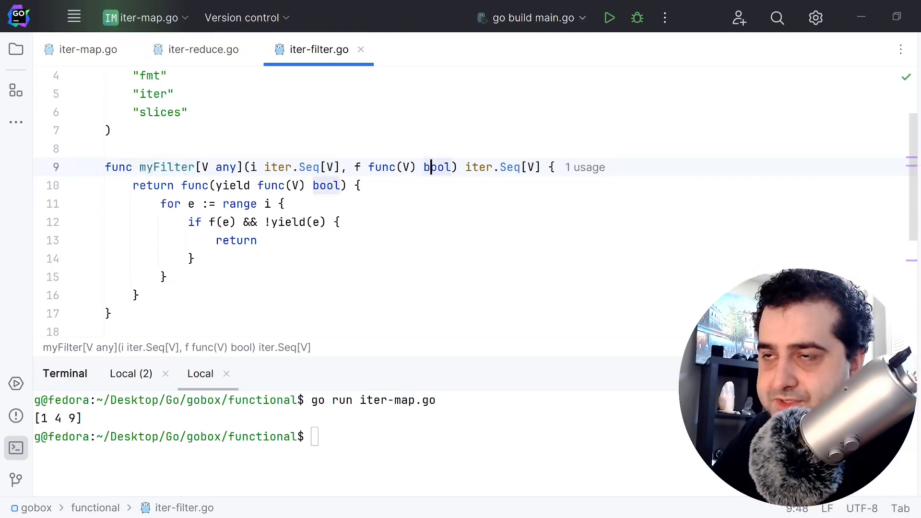
double_click(437, 167)
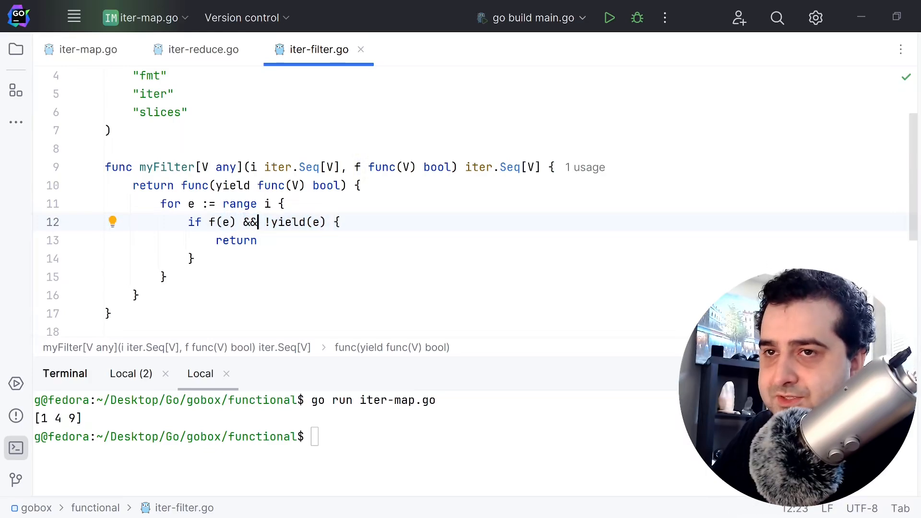
double_click(221, 222)
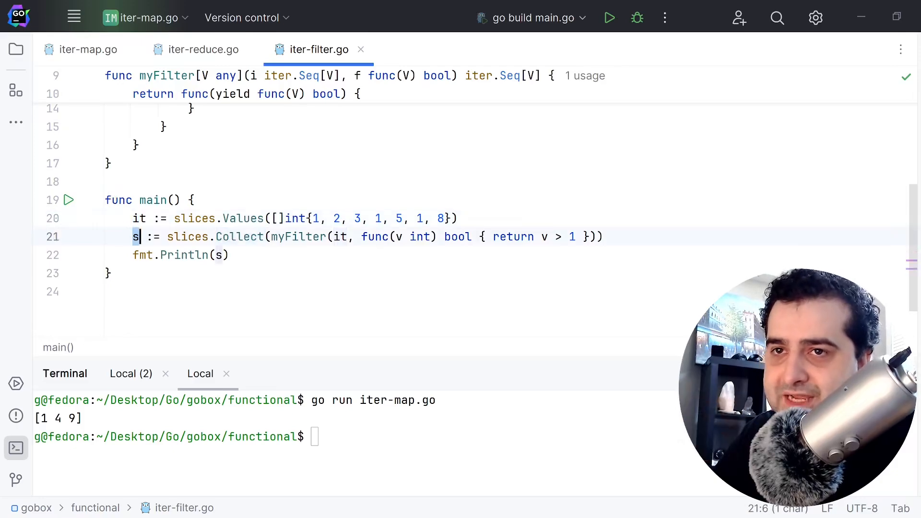
Run 'go run iter-filter.go' in the terminal to print [2 3 5 8]
text(go run)
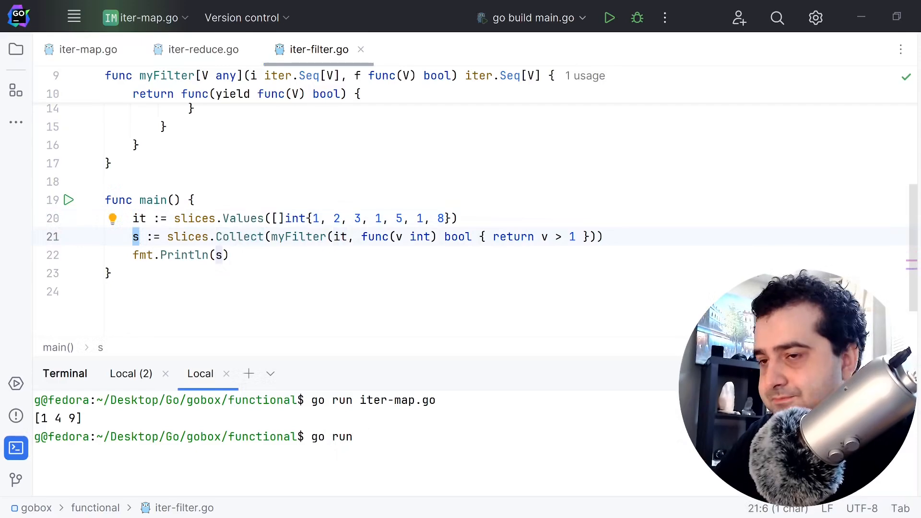
text(iter-filter.go)
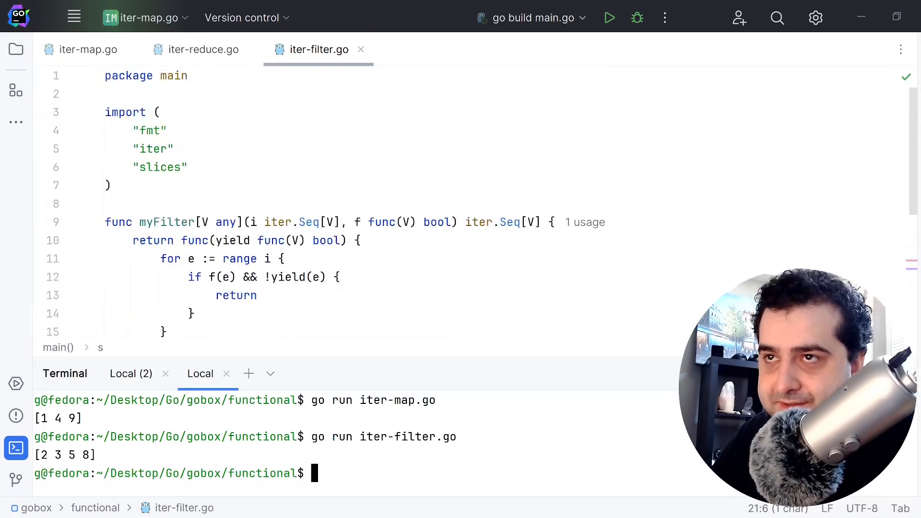
Switch to iter-reduce.go, highlight the if !yield(acc) block, and bring main into view
click(202, 49)
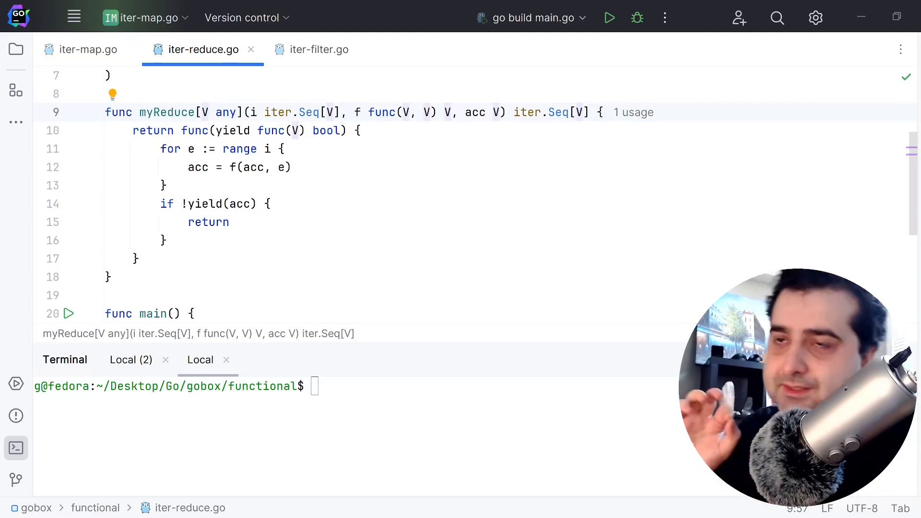
click(493, 112)
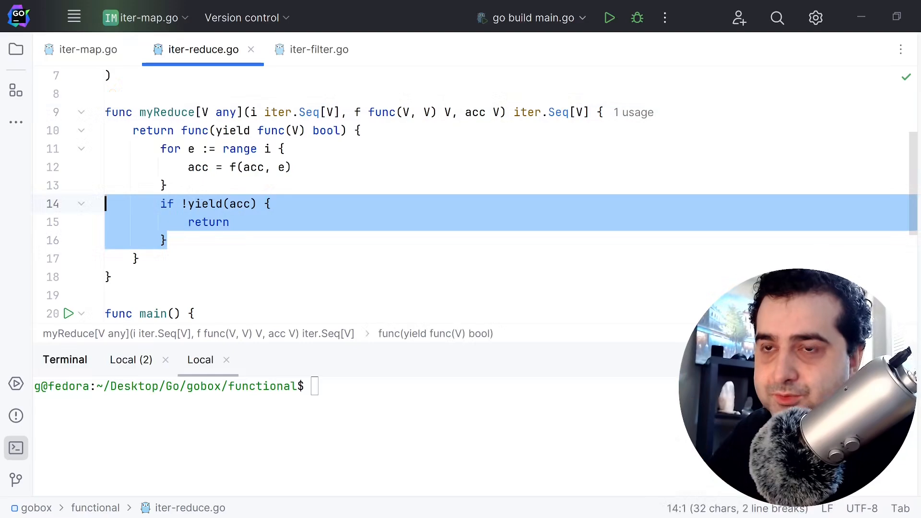
click(231, 221)
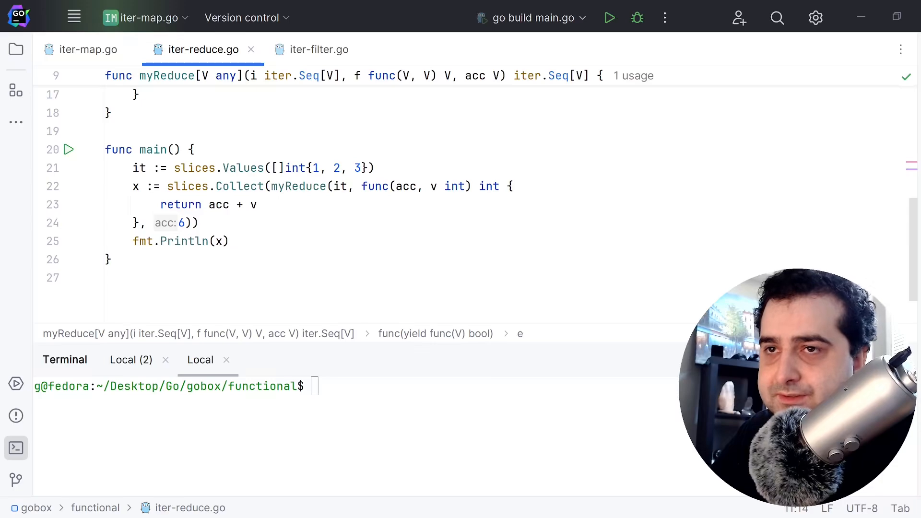
click(216, 205)
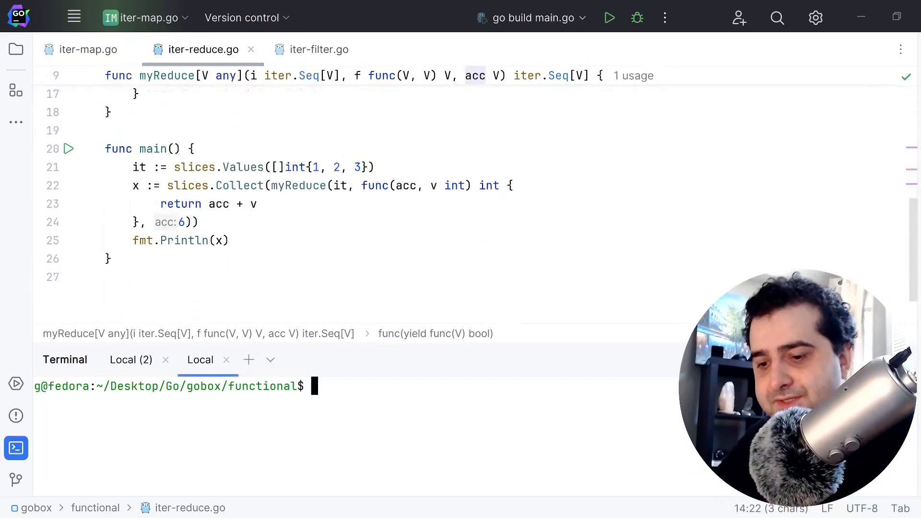
Run 'go run iter-reduce.go' in the terminal to print [12]
text(go run)
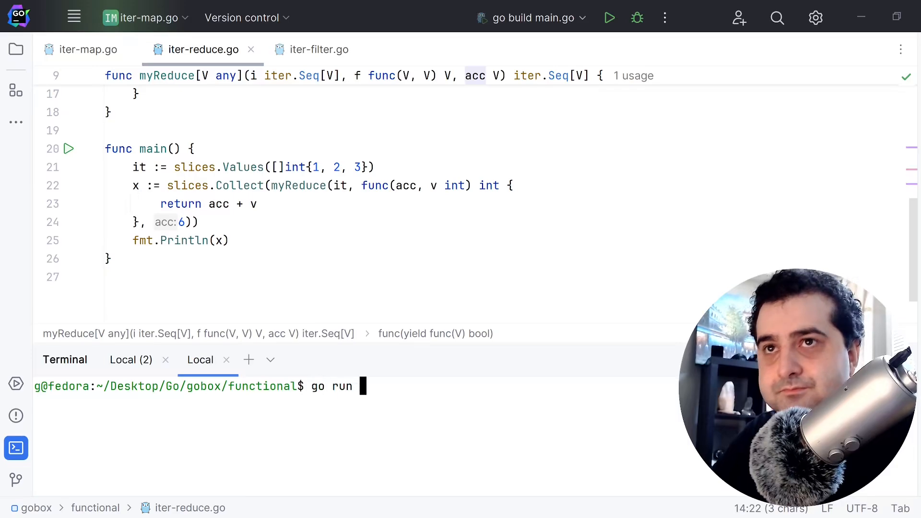
text(iter-reduce.go)
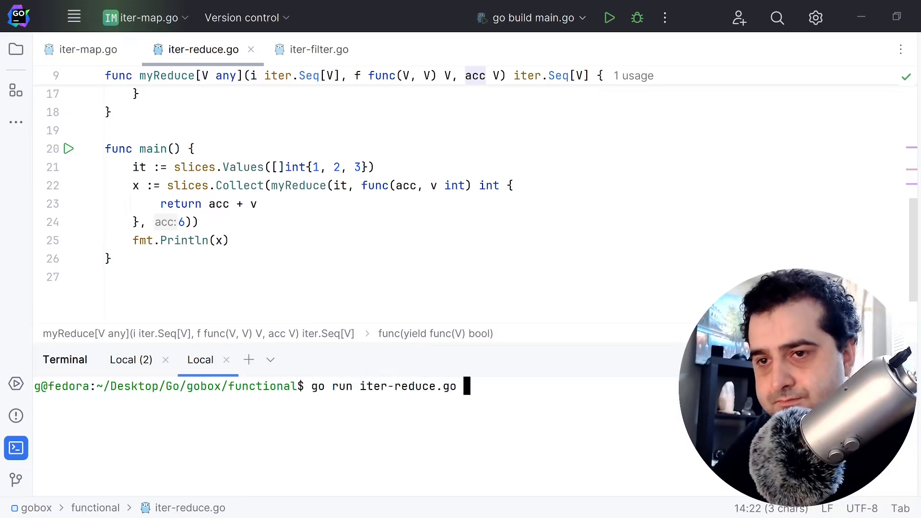
key(Return)
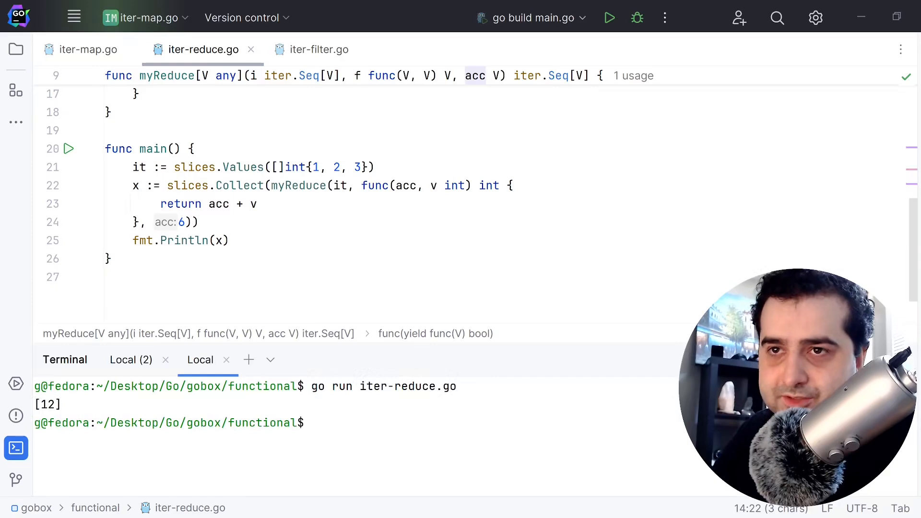